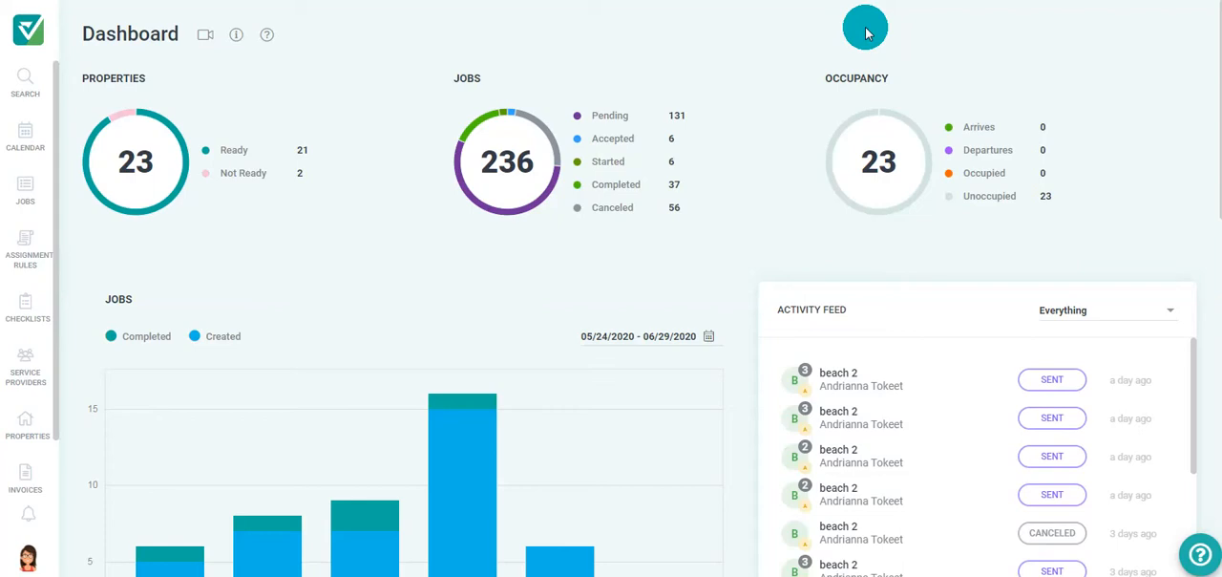
mouse_move(1053, 42)
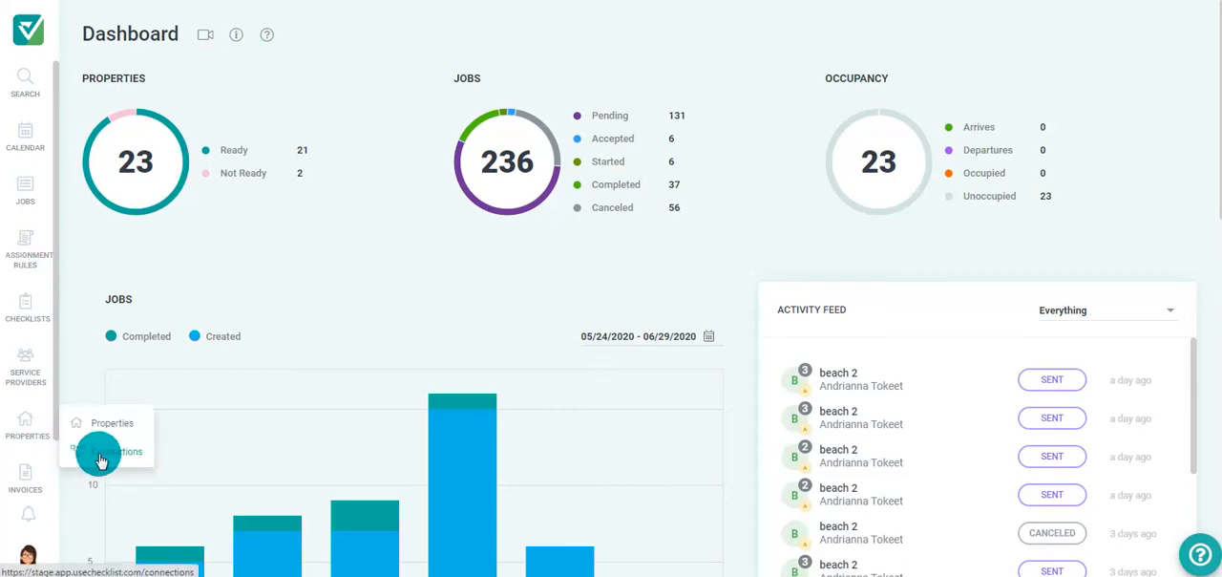
- Open the Connections page under Properties from the dashboard
left_click(116, 450)
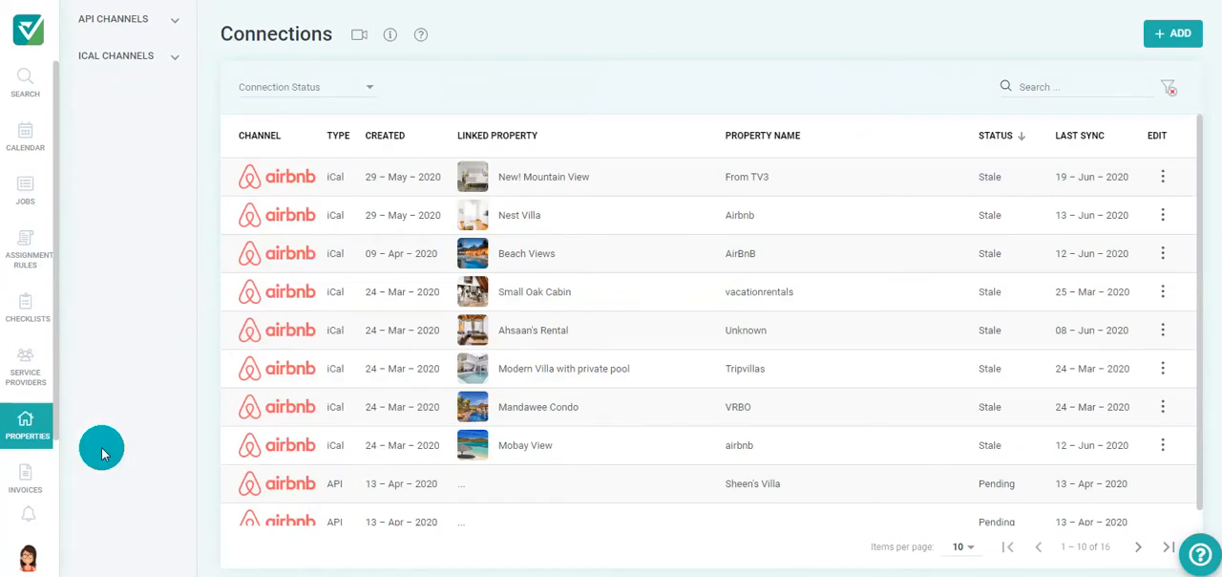
mouse_move(233, 394)
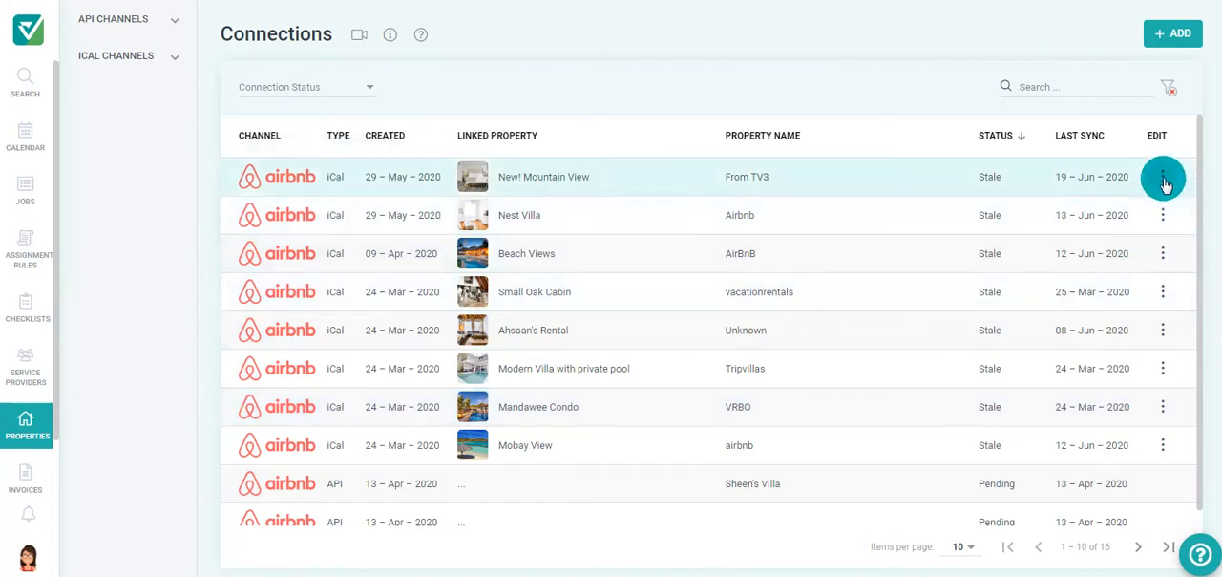
left_click(1163, 176)
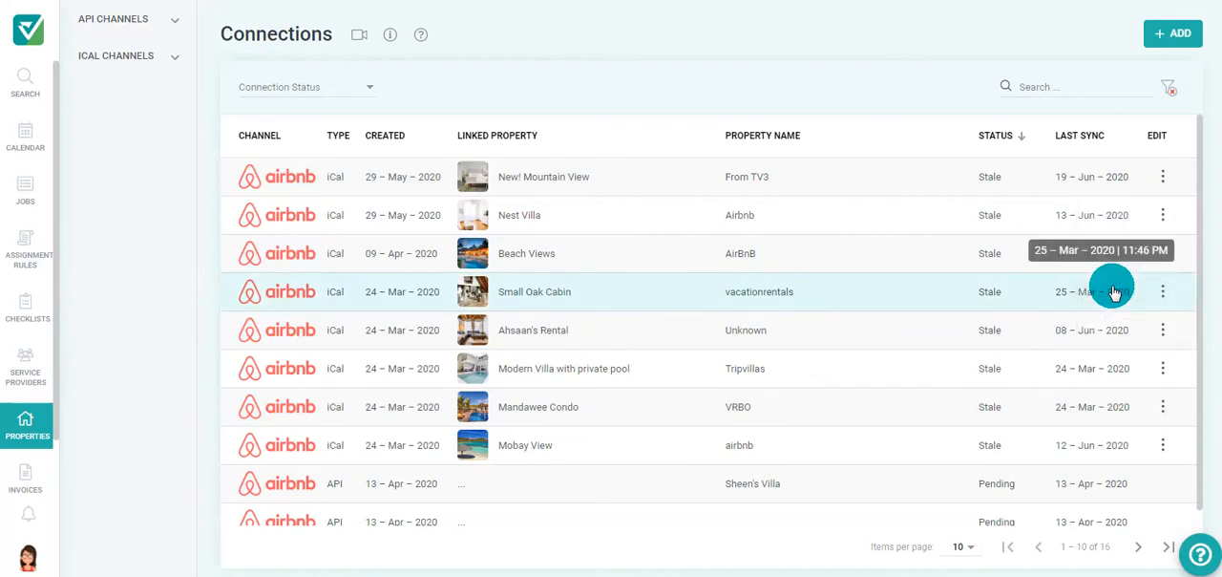
mouse_move(760, 290)
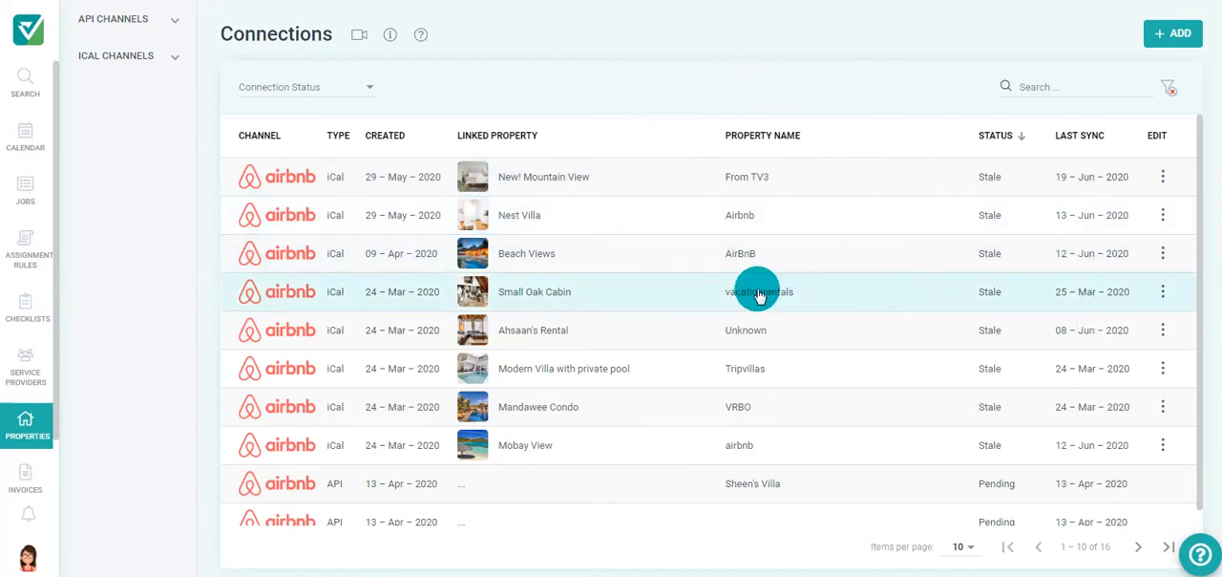
- Open the Small Oak Cabin connection's details with status, import counts and activity log
left_click(760, 290)
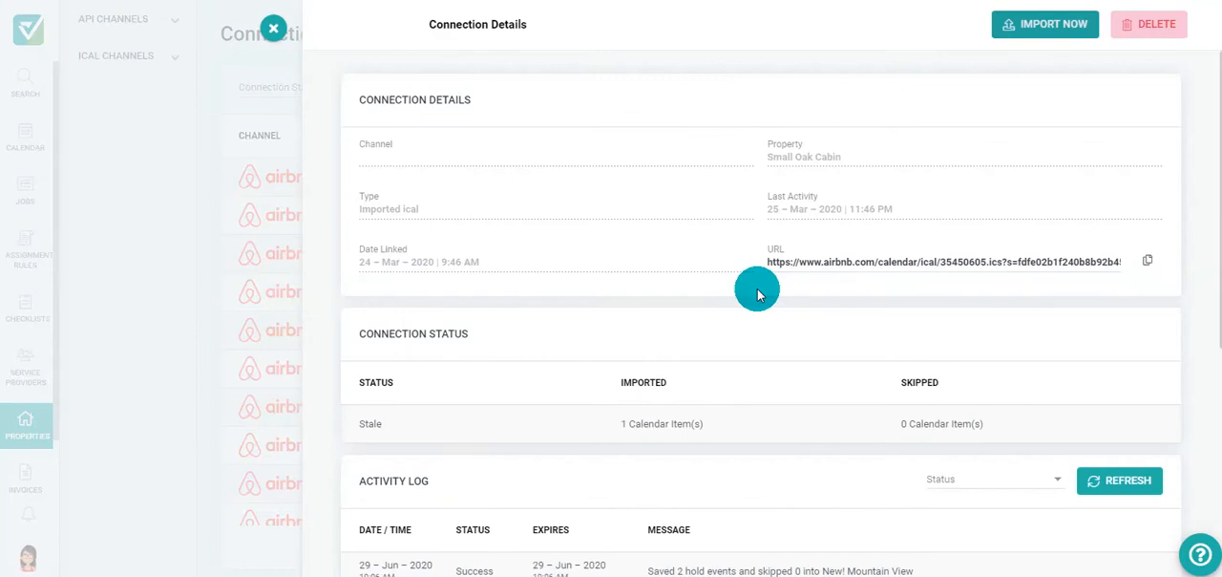
mouse_move(1050, 53)
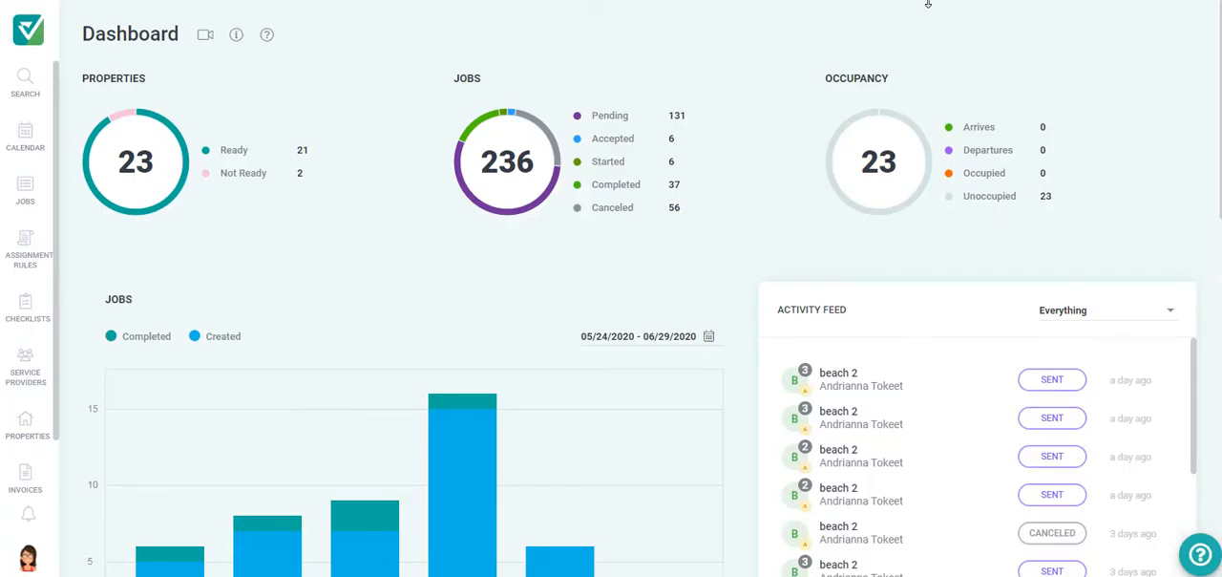
- Navigate to Connections and open the Airbnb iCal channel's details
left_click(27, 435)
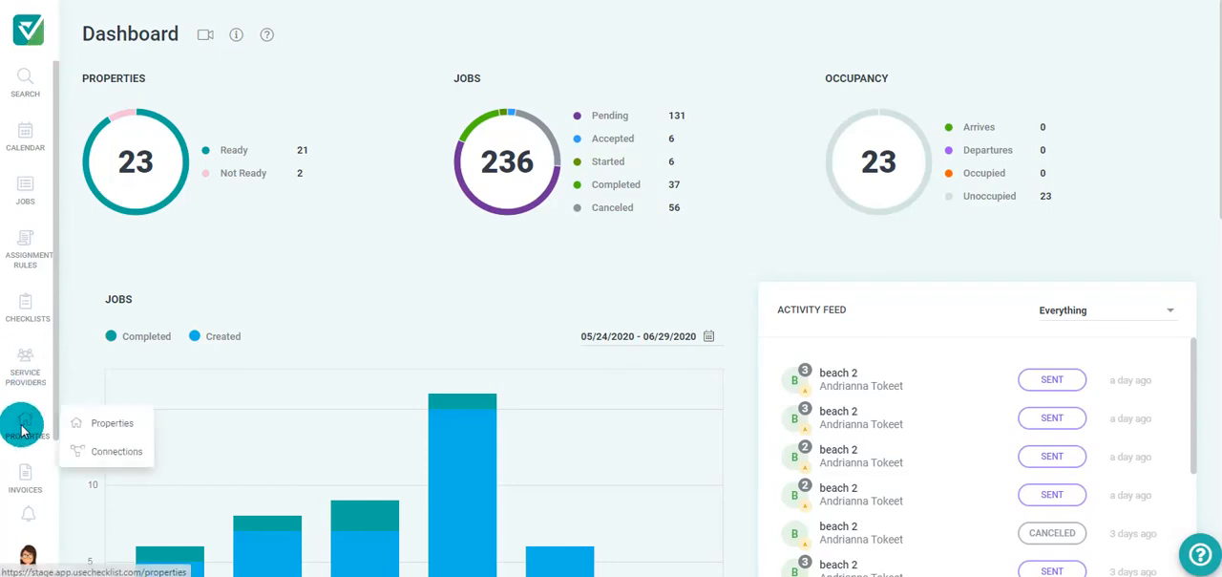
mouse_move(103, 458)
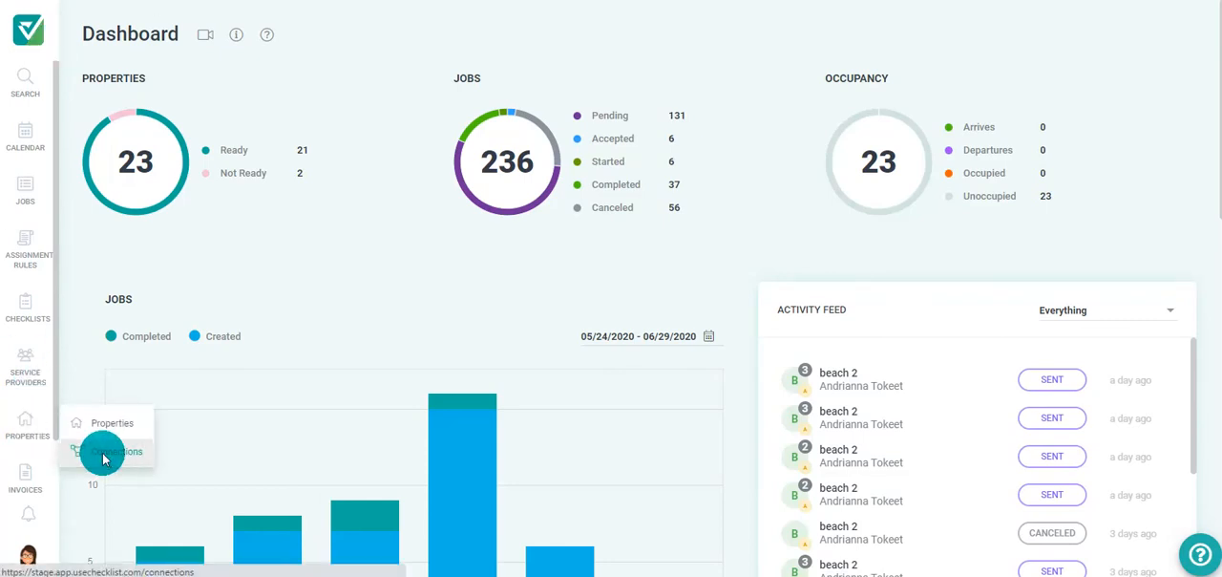
left_click(118, 450)
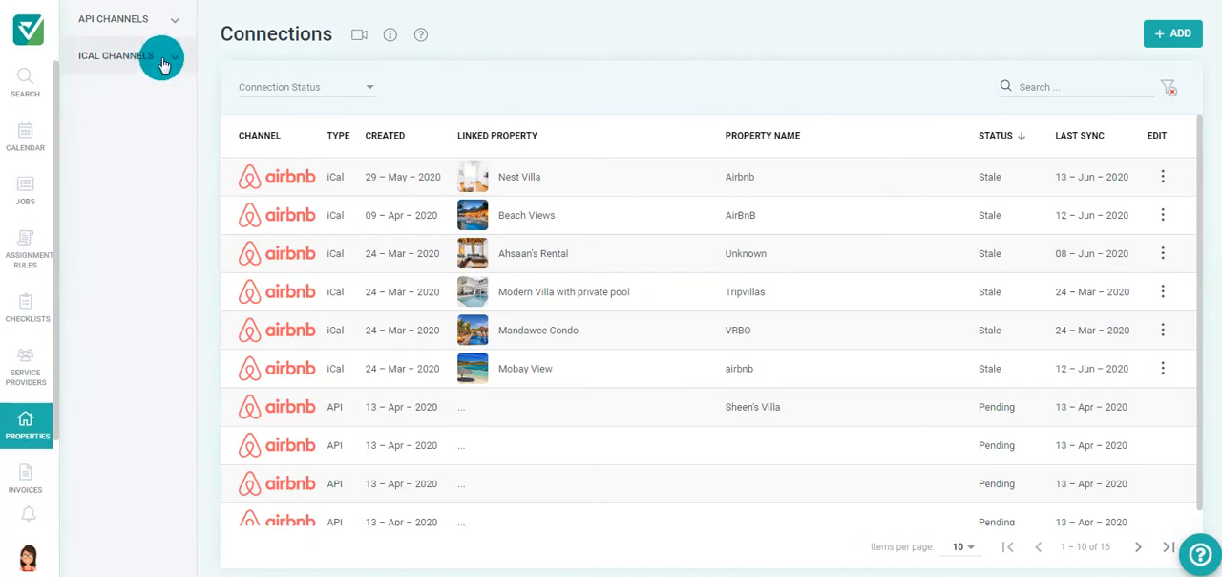
left_click(124, 61)
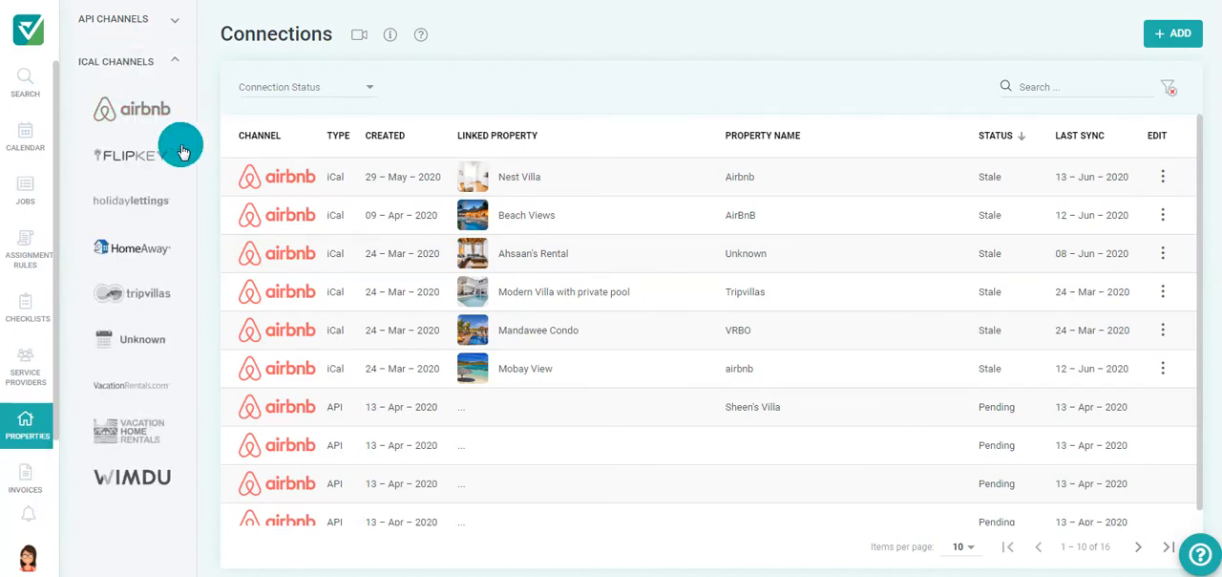
left_click(134, 107)
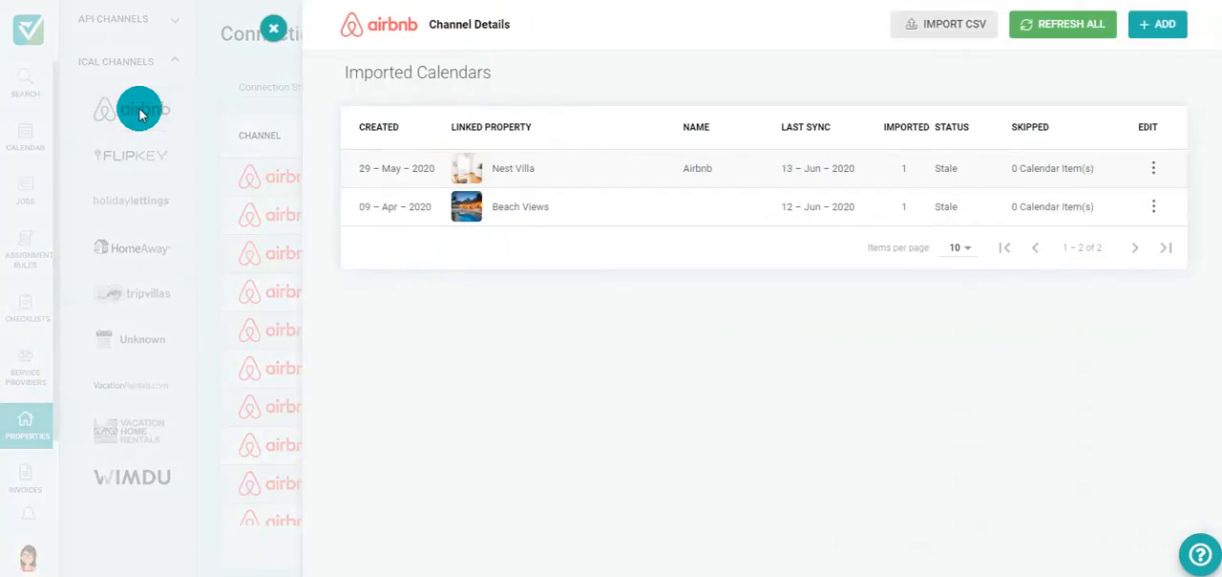
- Refresh All Airbnb calendars so Nest Villa and Beach Views show Pending, synced 29 Jun 2020
left_click(1062, 25)
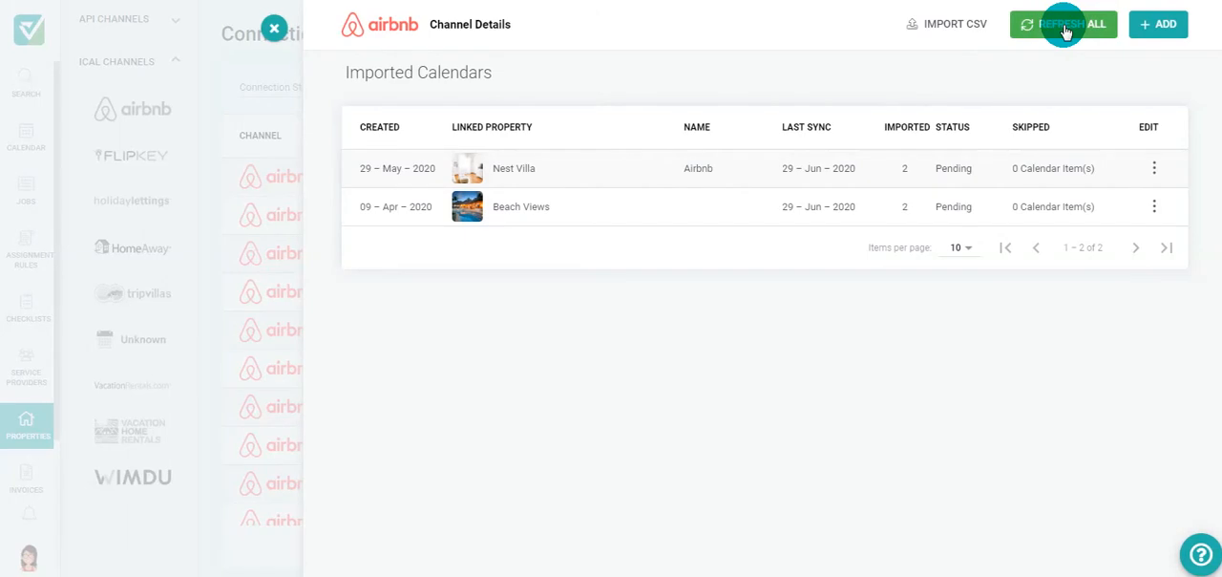